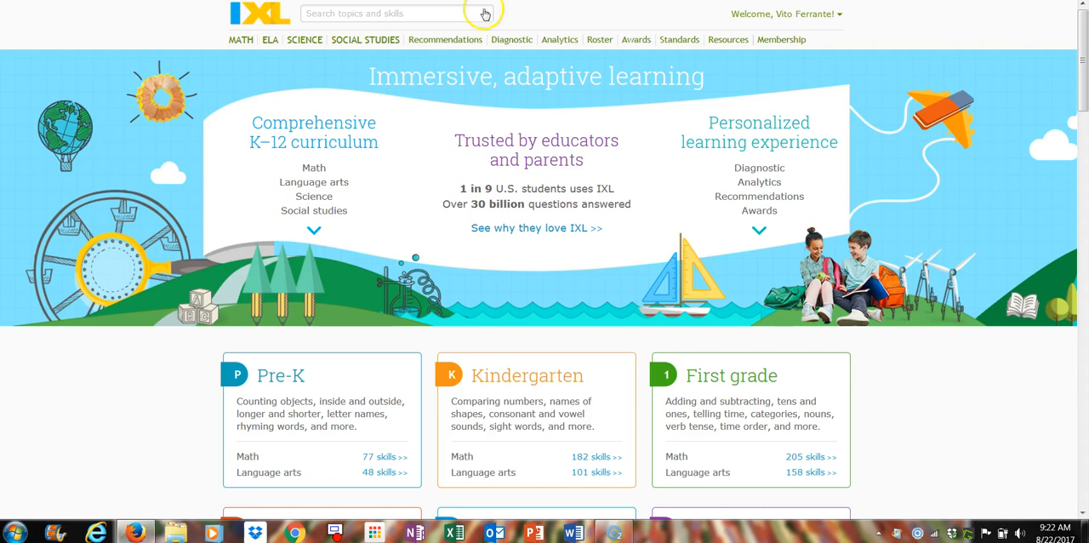
mouse_move(851, 22)
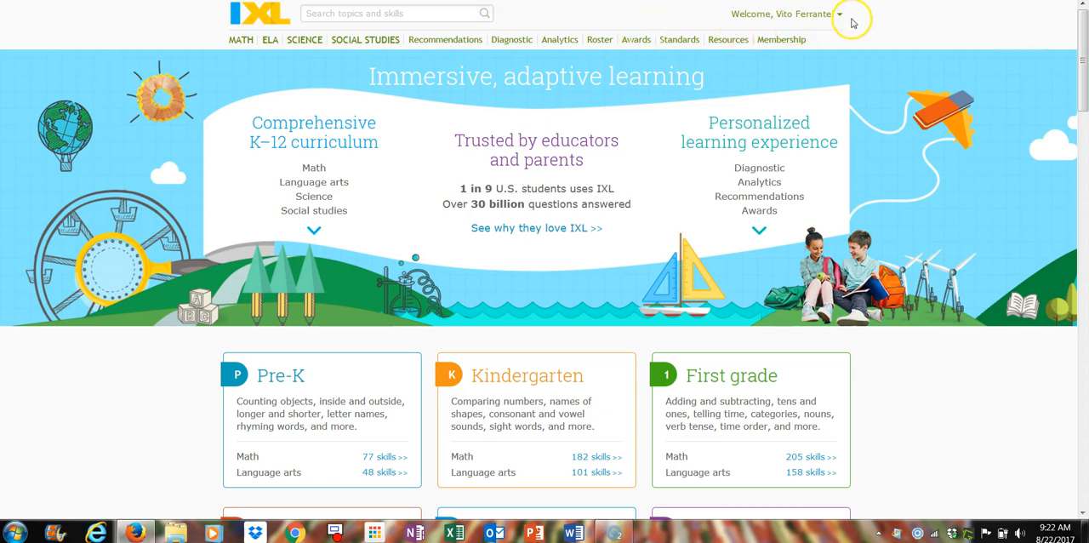
mouse_move(599, 39)
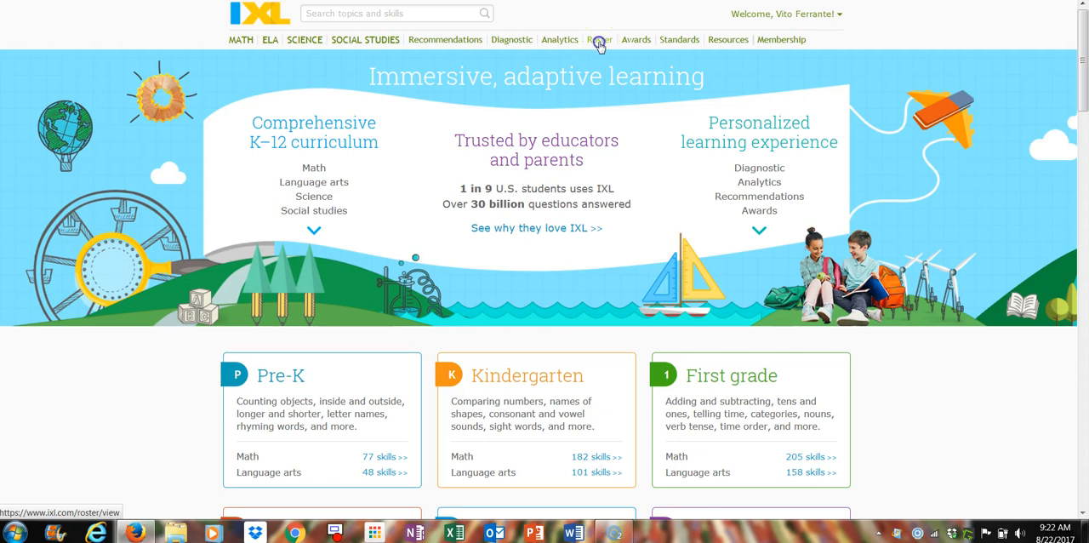
Step: Load the Geometry class roster and scroll to the bottom of the 24-student table
left_click(599, 39)
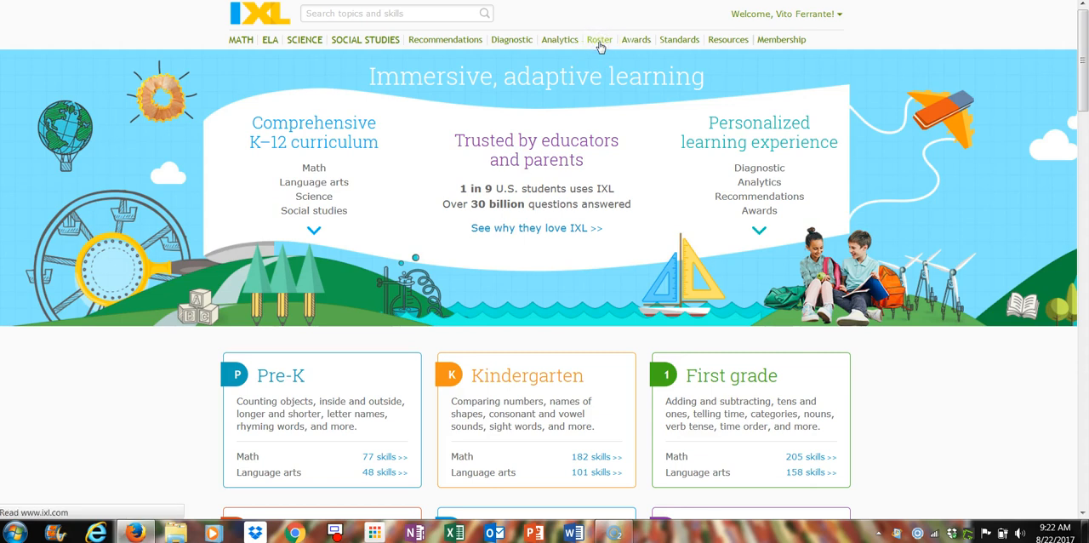
left_click(599, 39)
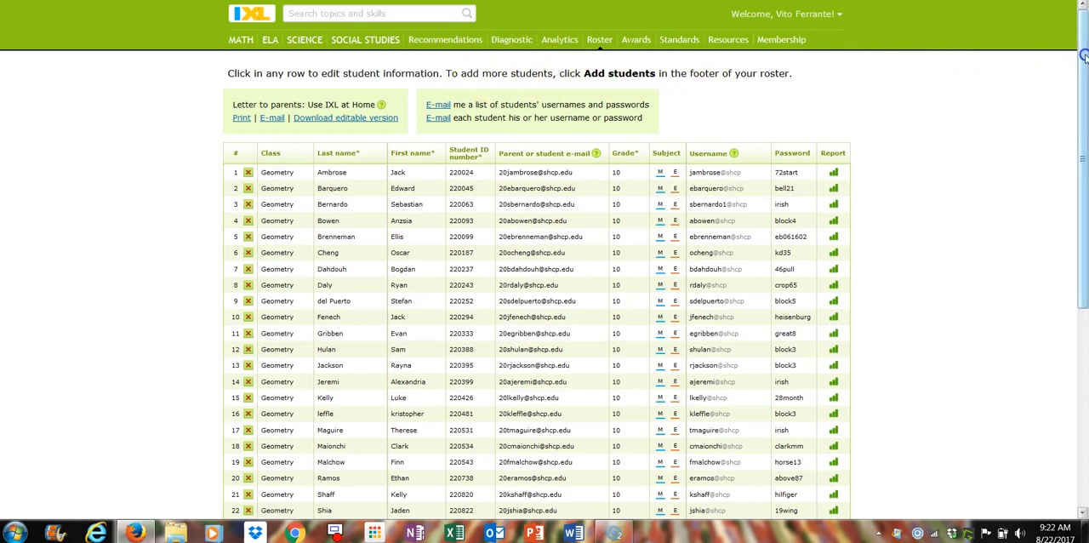
scroll("down", 3)
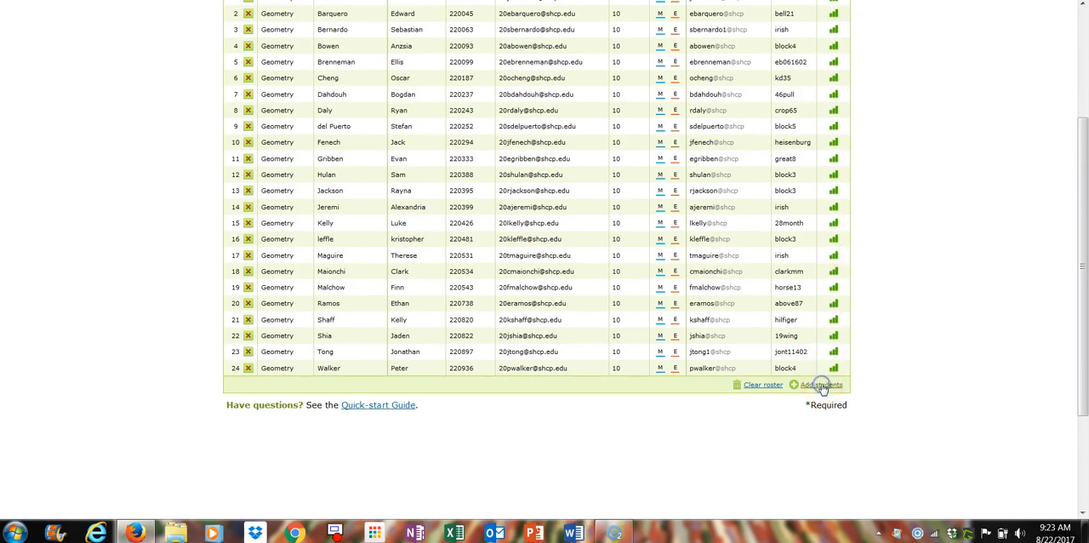
Step: Use 'Add students' in the roster footer to insert blank row 25 for a new student
left_click(817, 385)
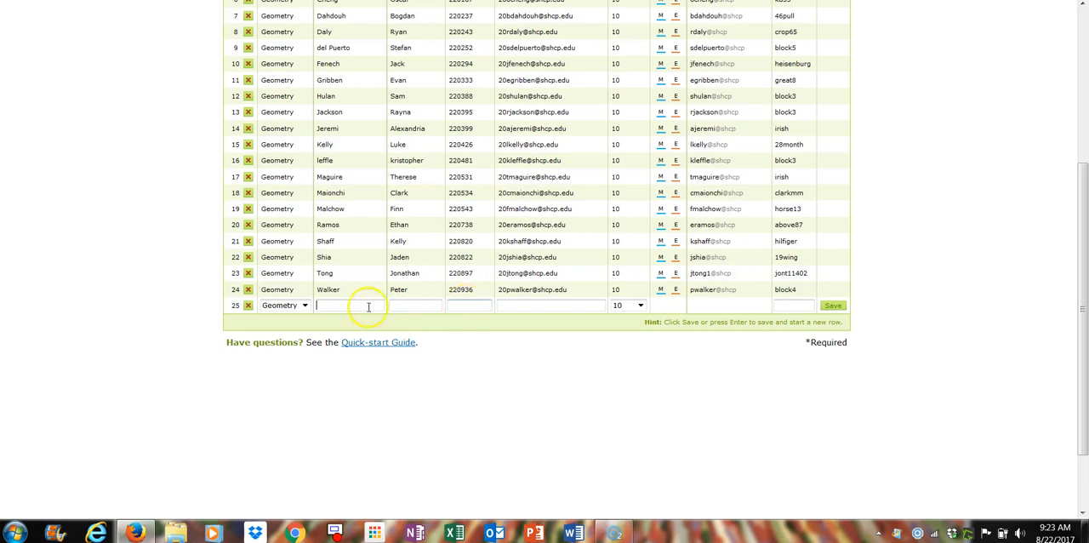
mouse_move(565, 304)
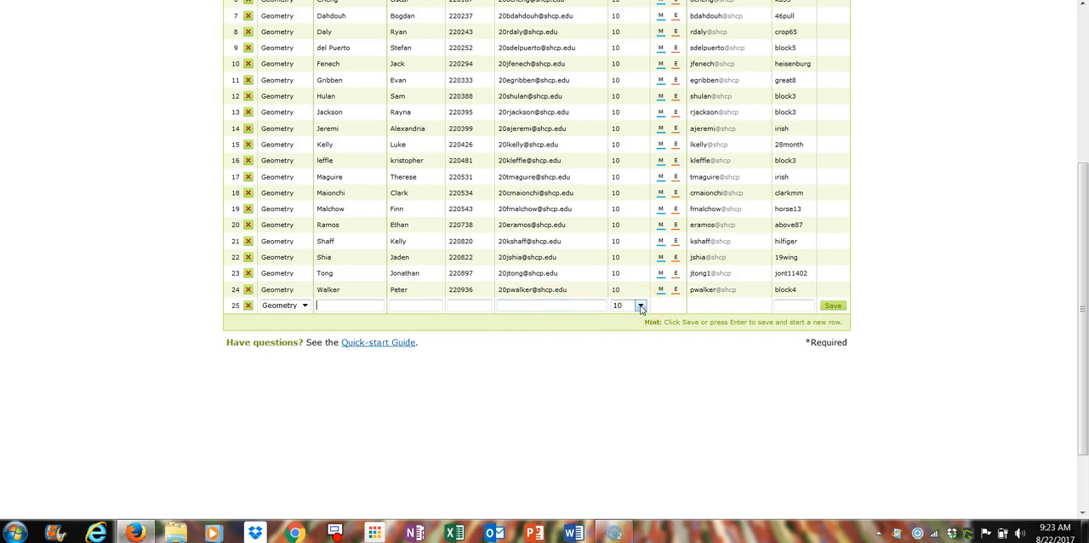
mouse_move(766, 316)
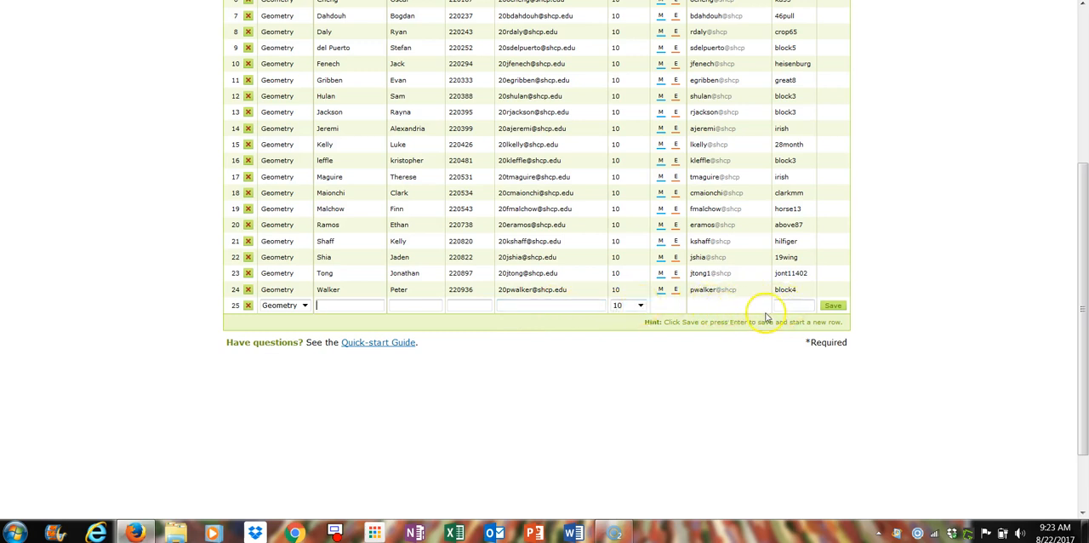